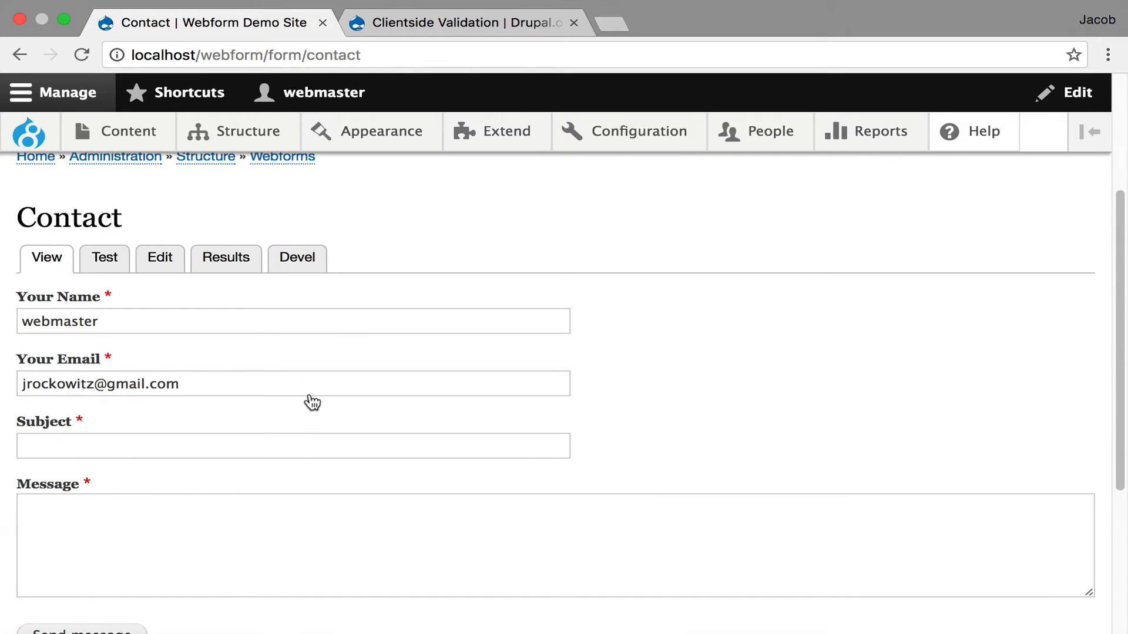
View the drupal.org 'Title is required.' screenshot, then return to the site's Extend module list
click(81, 632)
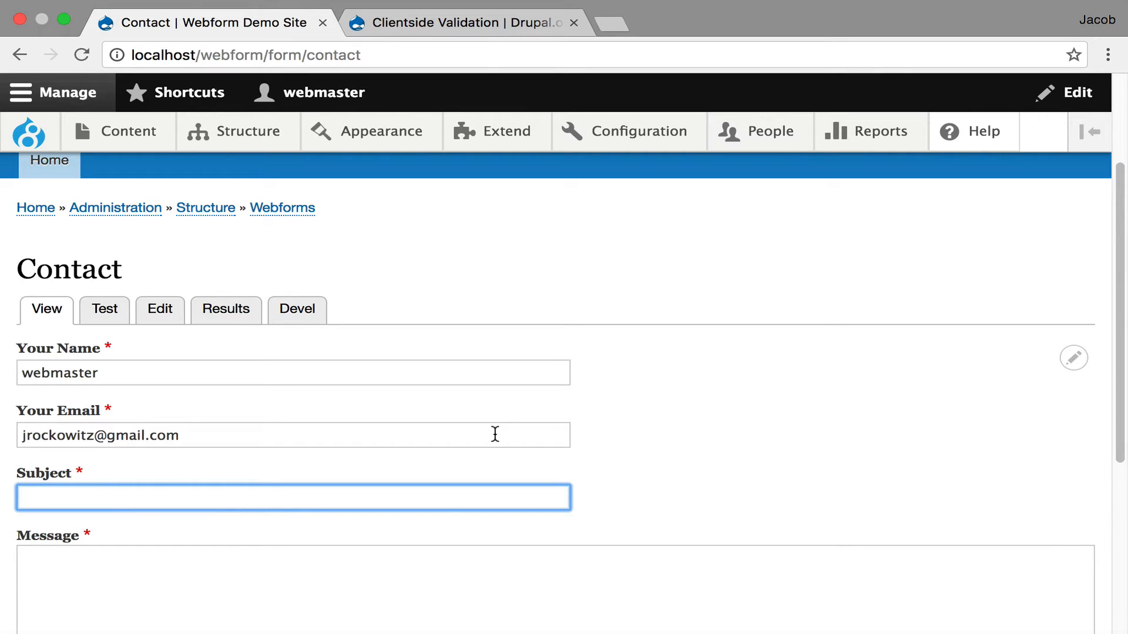
mouse_move(506, 130)
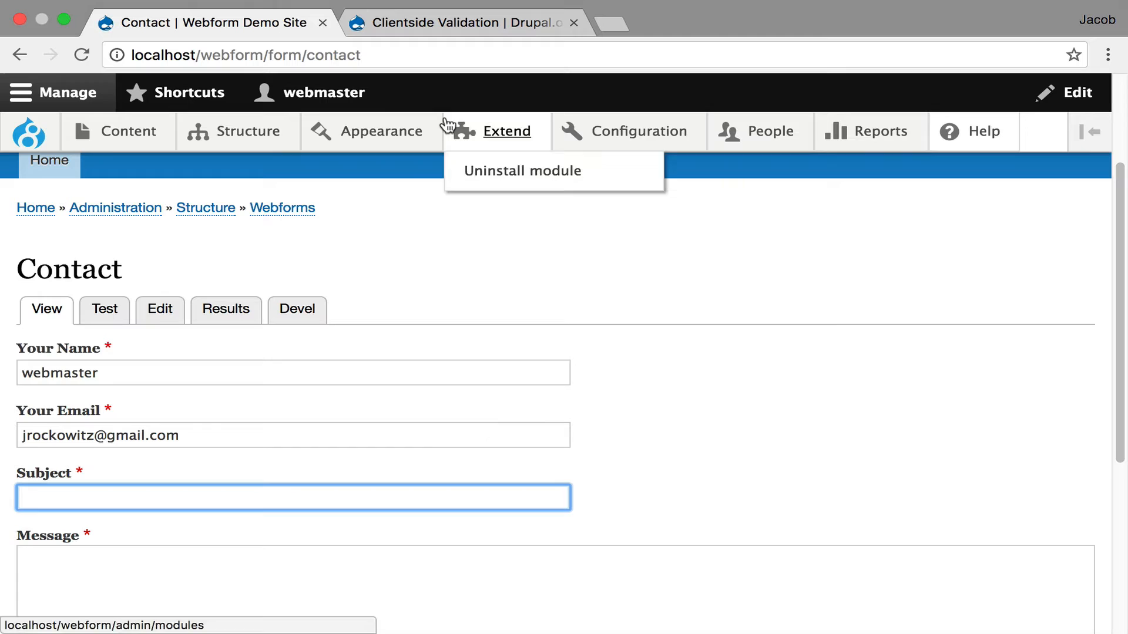
click(464, 22)
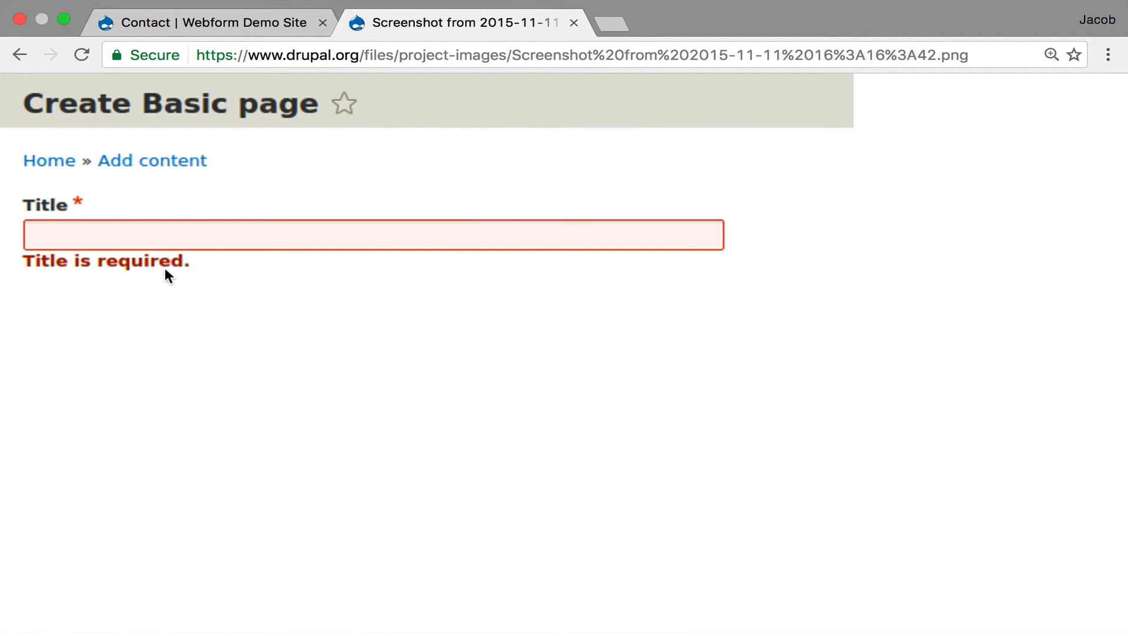
click(209, 23)
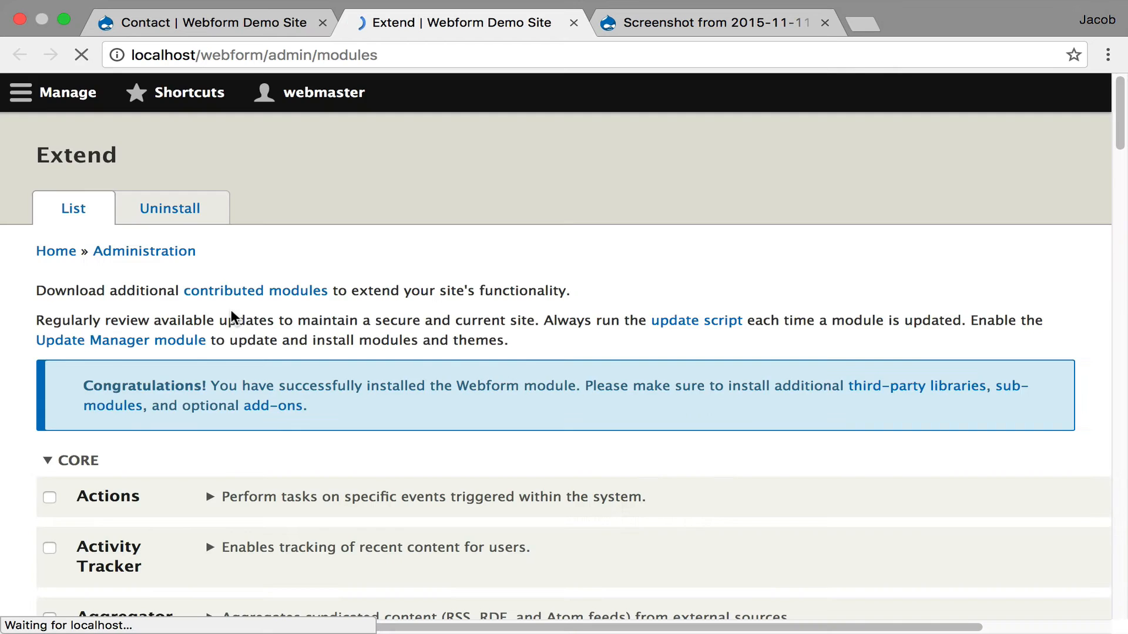
Filter modules by 'cli' and install Clientside Validation and Clientside Validation jQuery
text(clien)
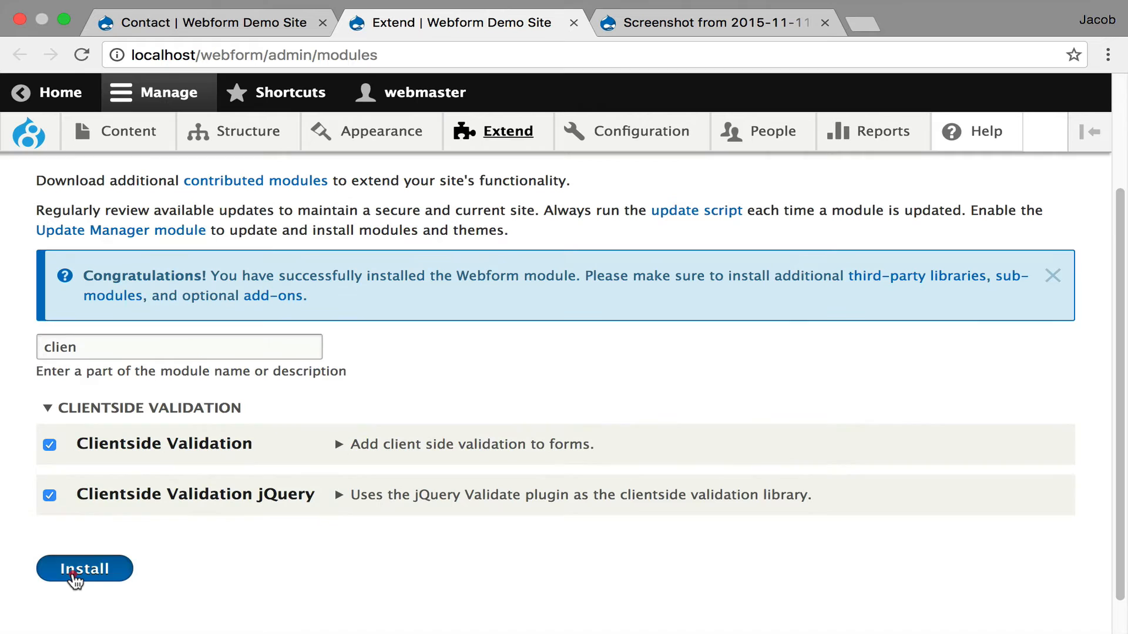
click(84, 569)
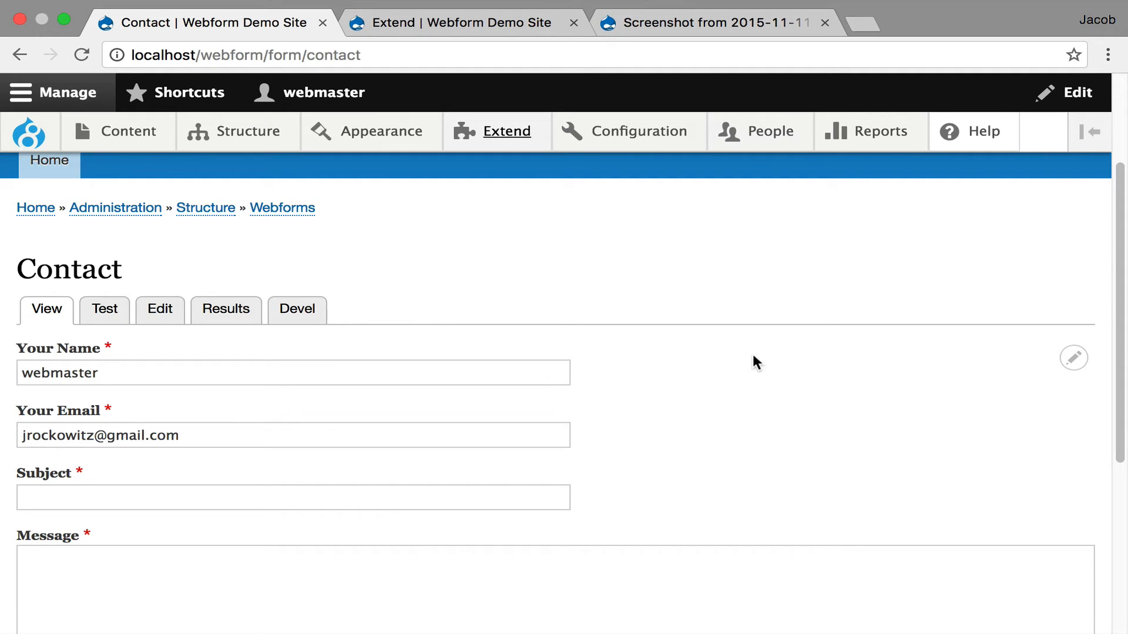
mouse_move(646, 372)
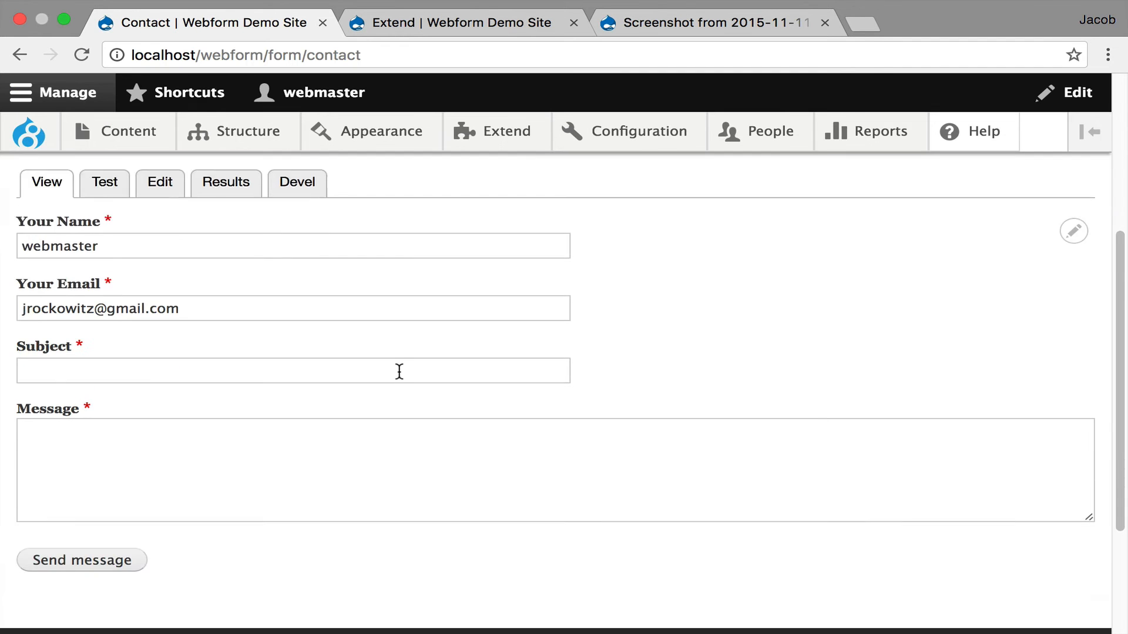
Submit the empty Contact form so Subject and Message show red 'is required' errors
click(81, 559)
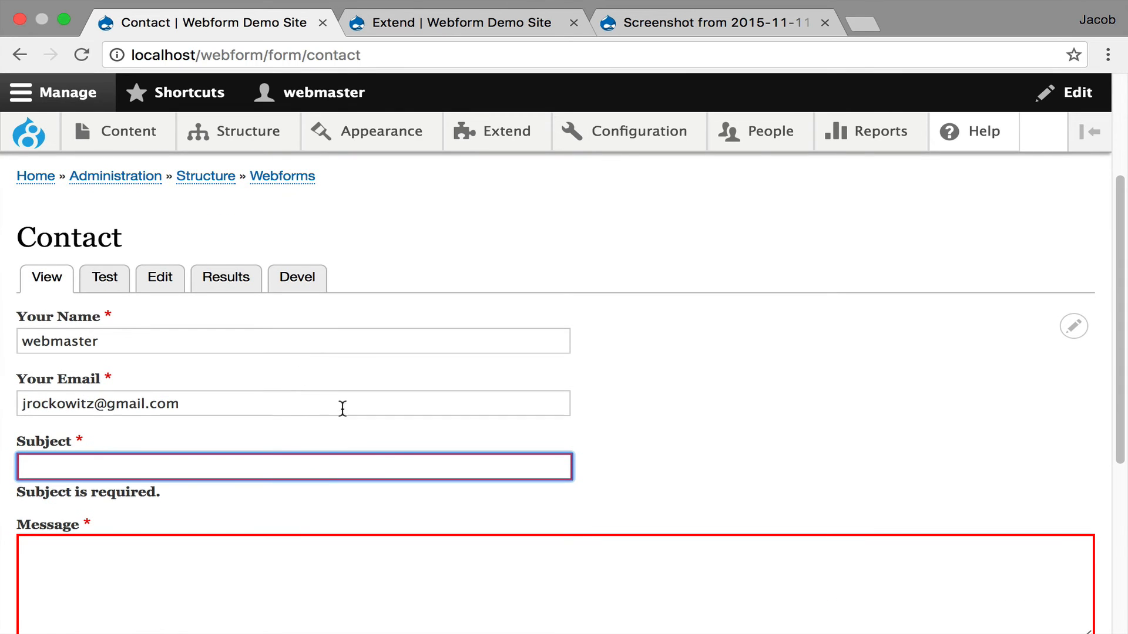
mouse_move(379, 509)
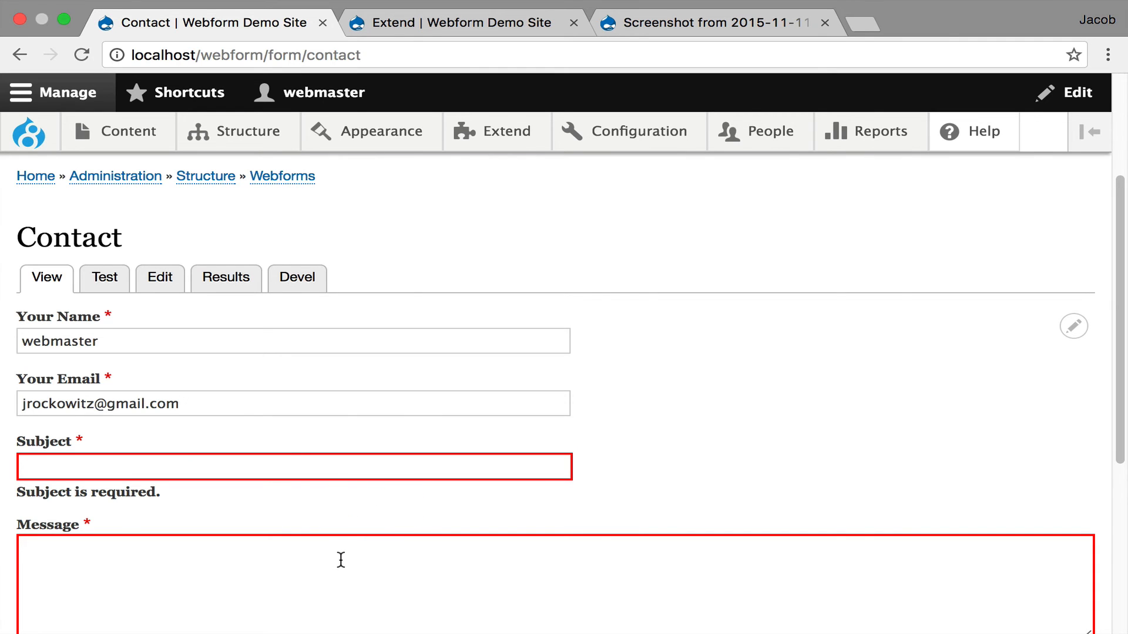
mouse_move(390, 523)
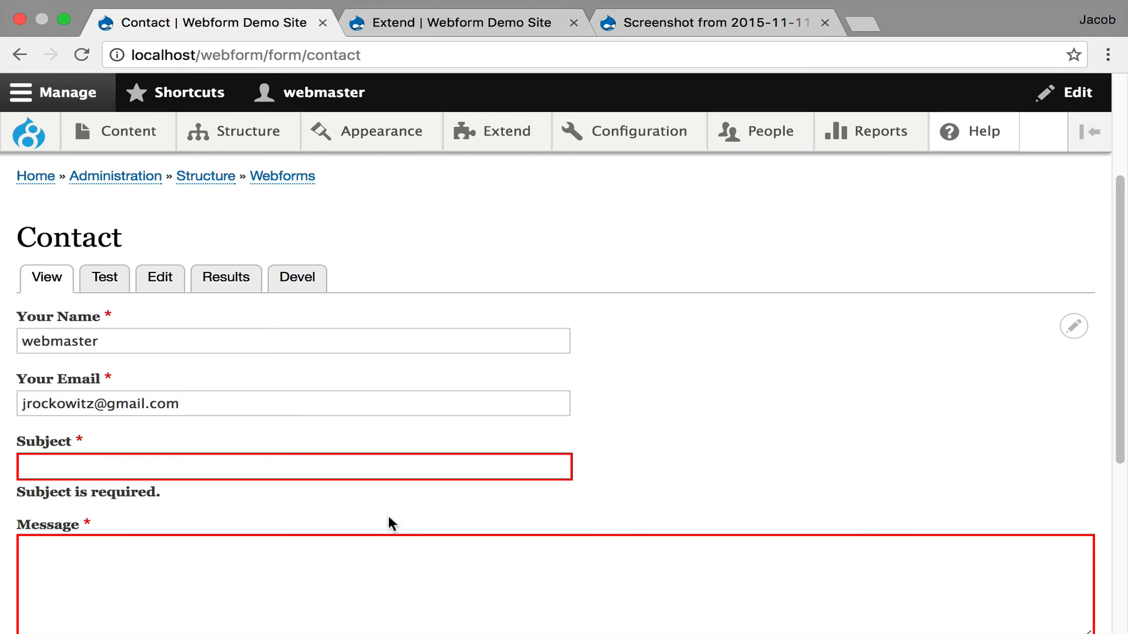
mouse_move(286, 521)
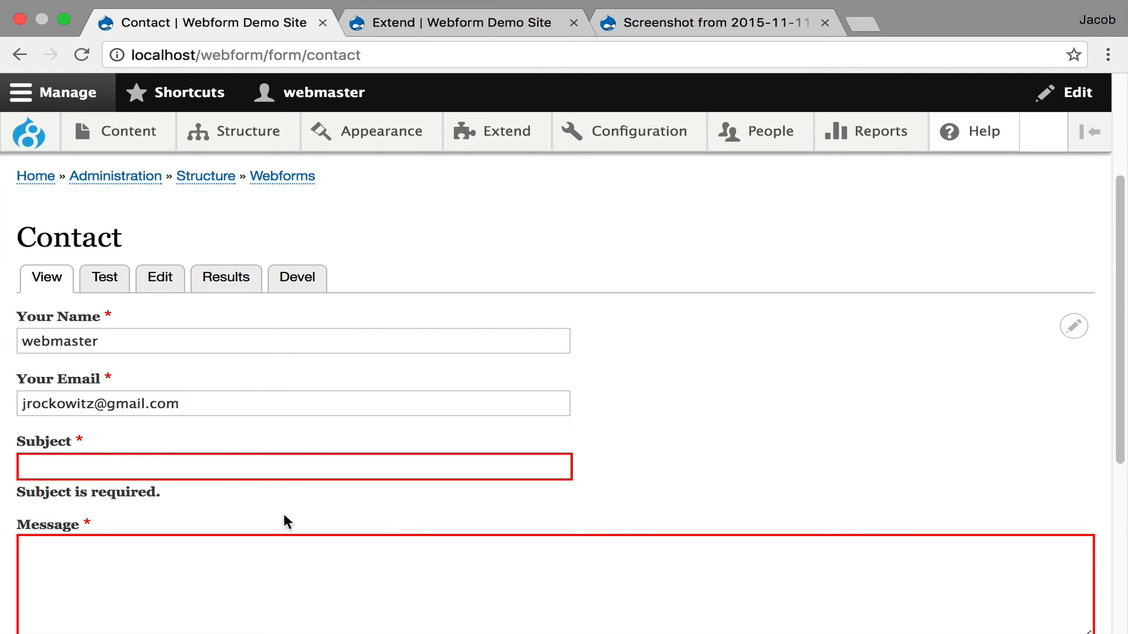
mouse_move(341, 502)
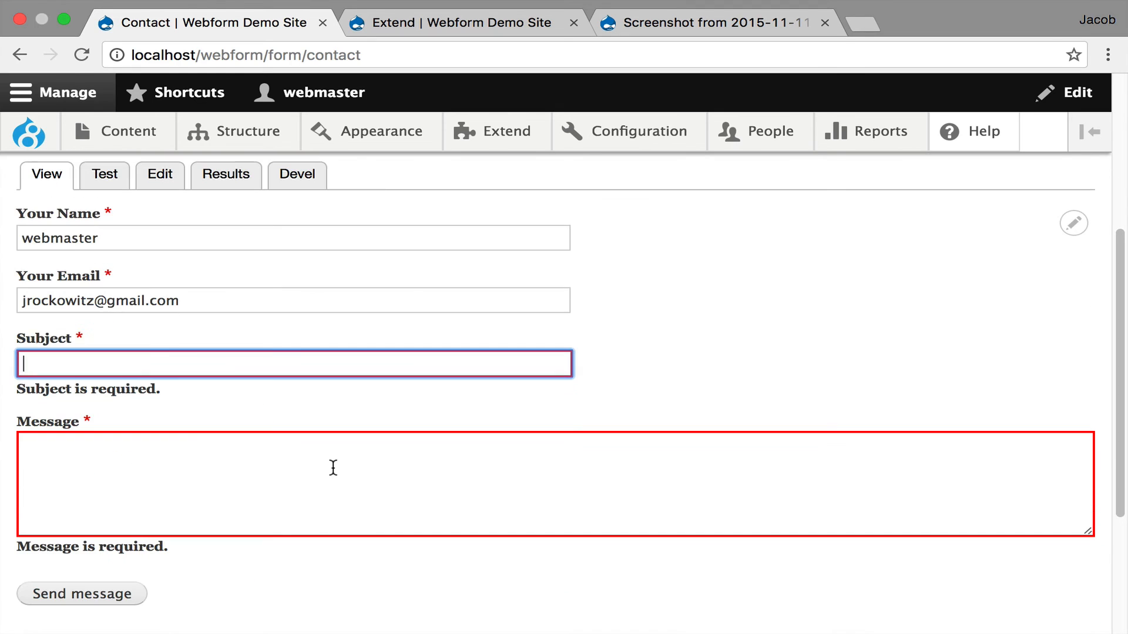
mouse_move(332, 467)
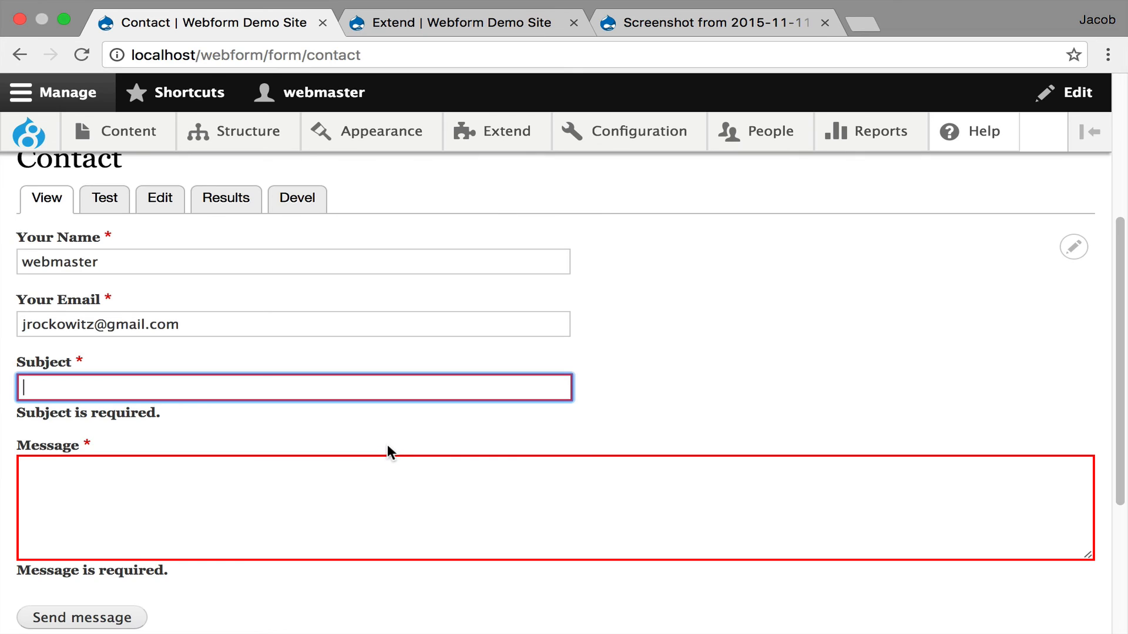
mouse_move(381, 453)
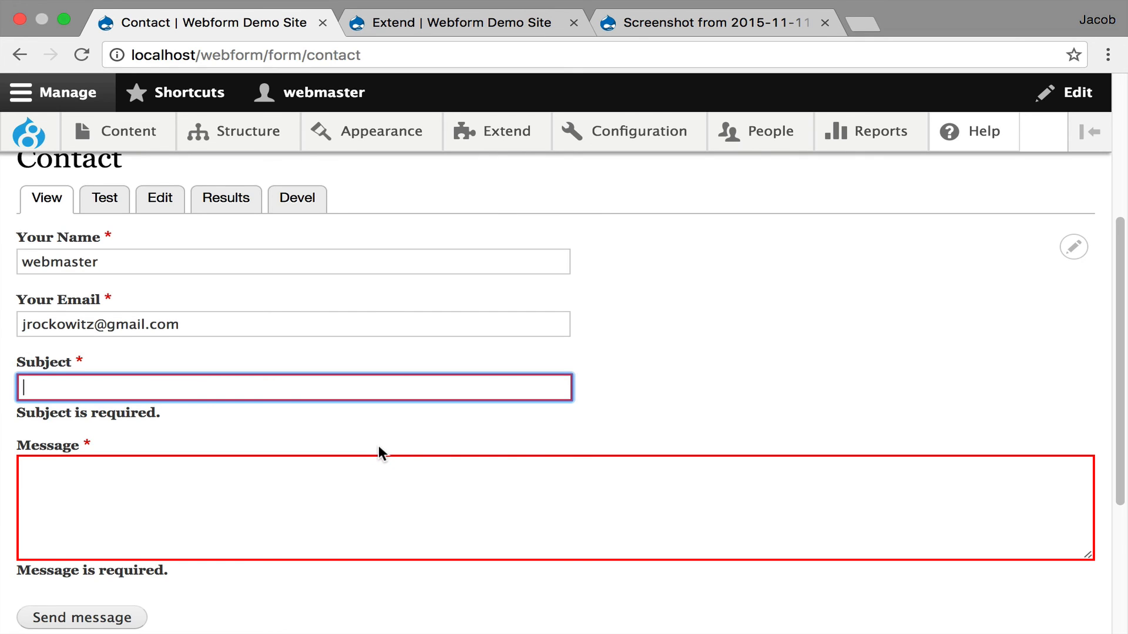
mouse_move(373, 456)
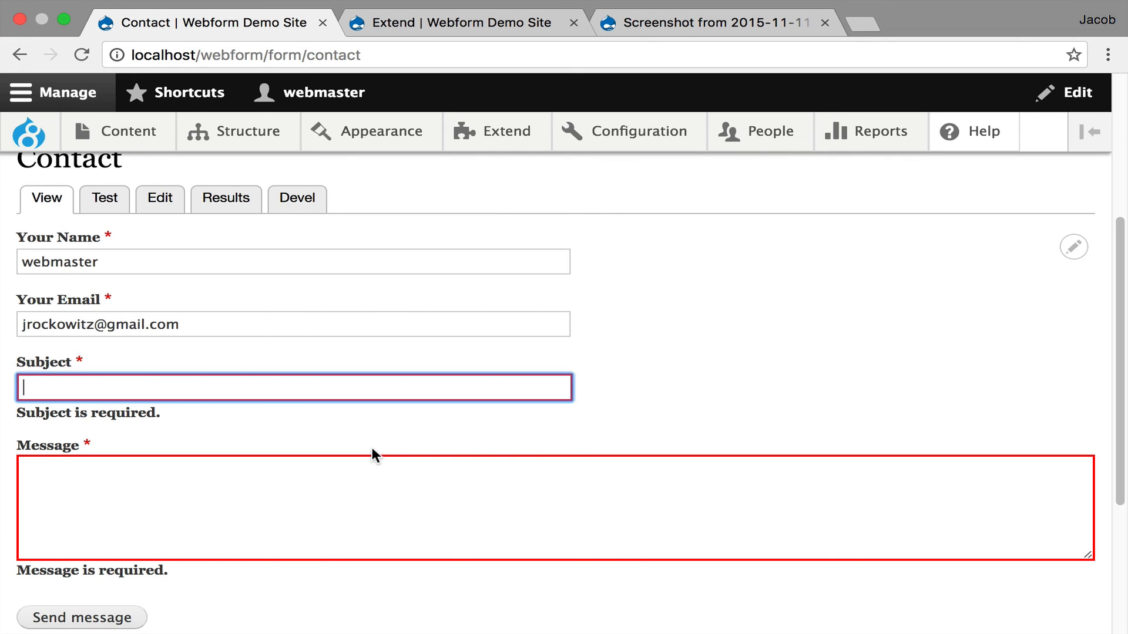